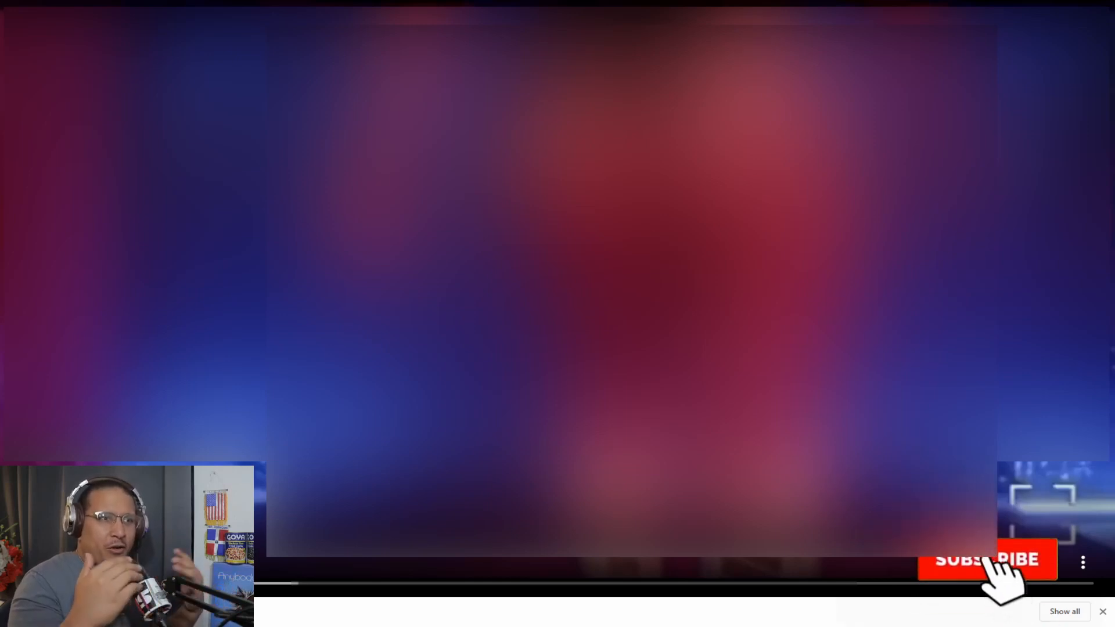
# - Bring up the browser page with the blurred portrait image and recommended video thumbnails
pyautogui.click(987, 560)
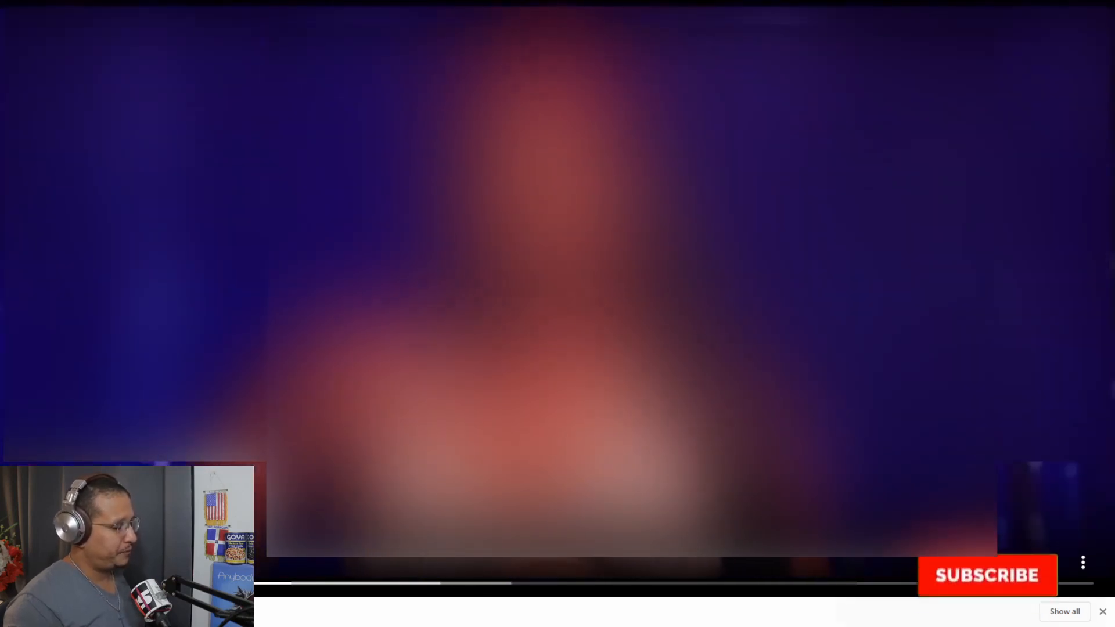
pyautogui.click(987, 575)
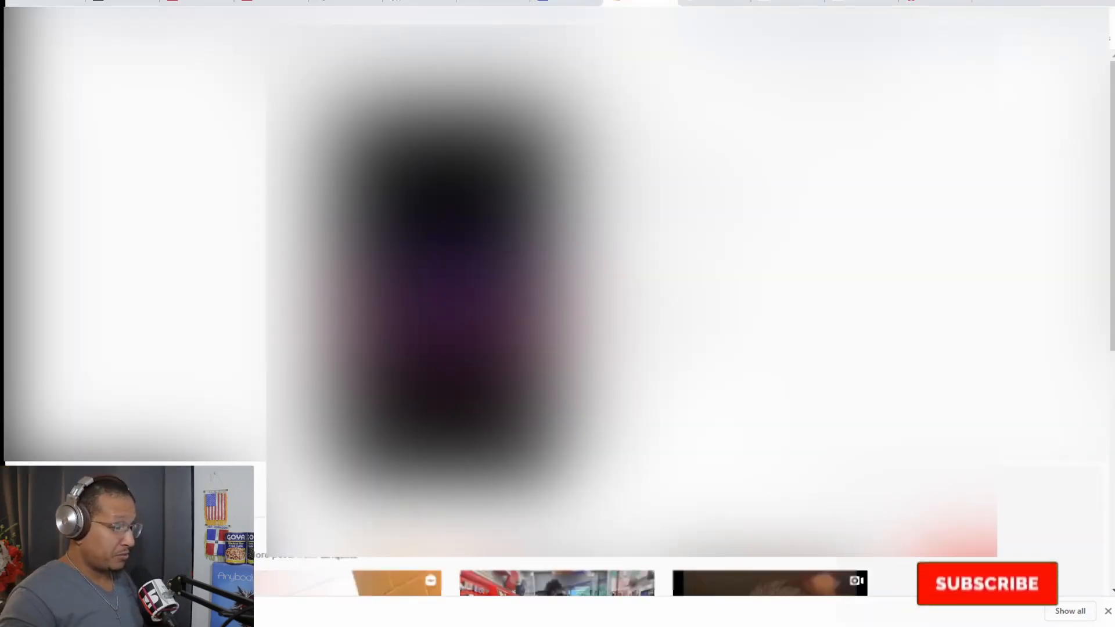
pyautogui.click(987, 583)
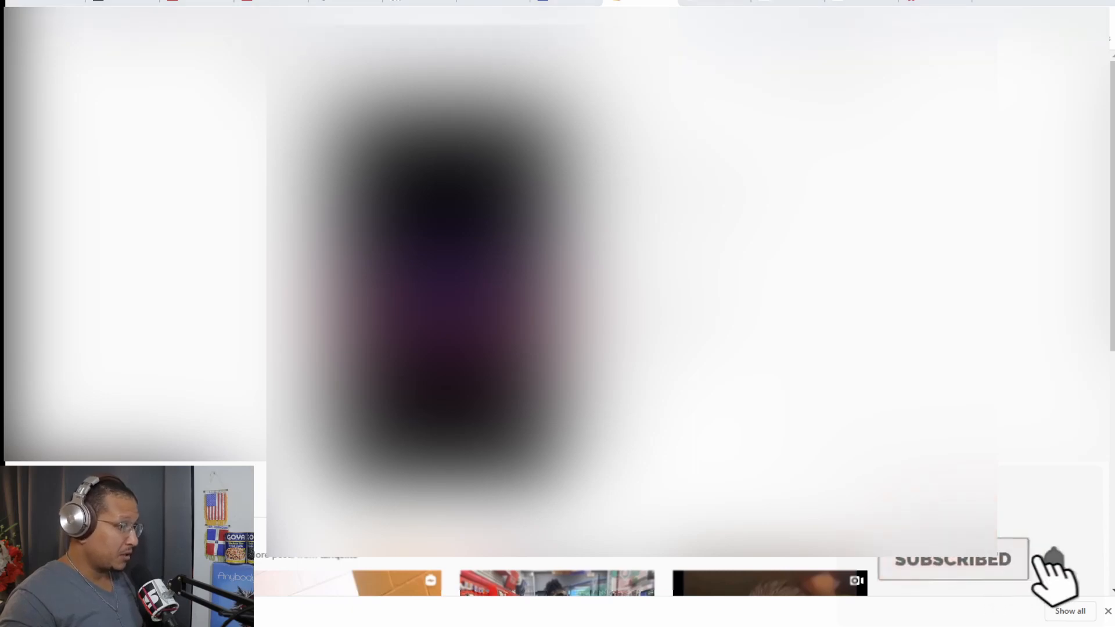